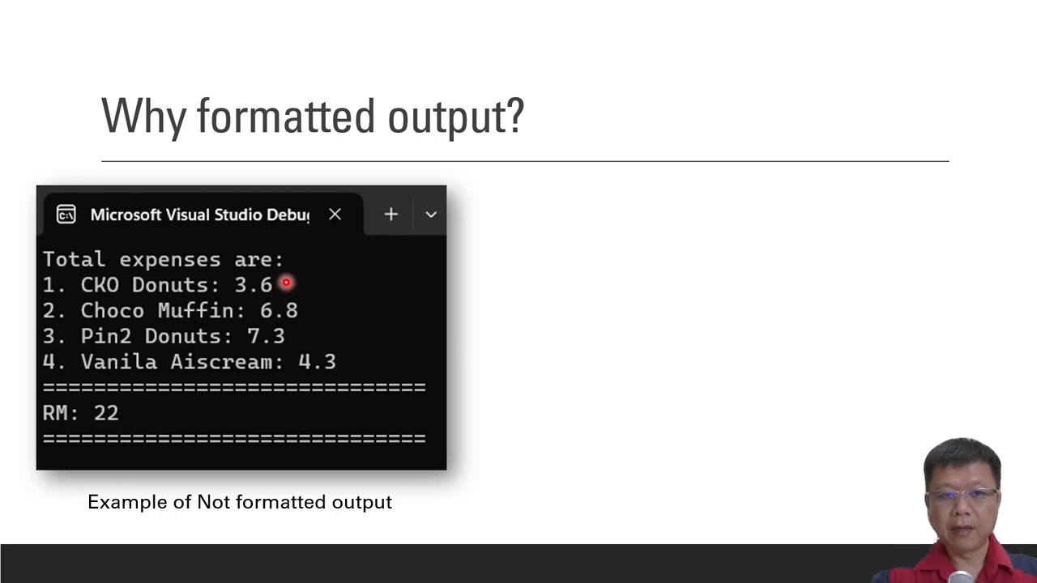
mouse_move(304, 324)
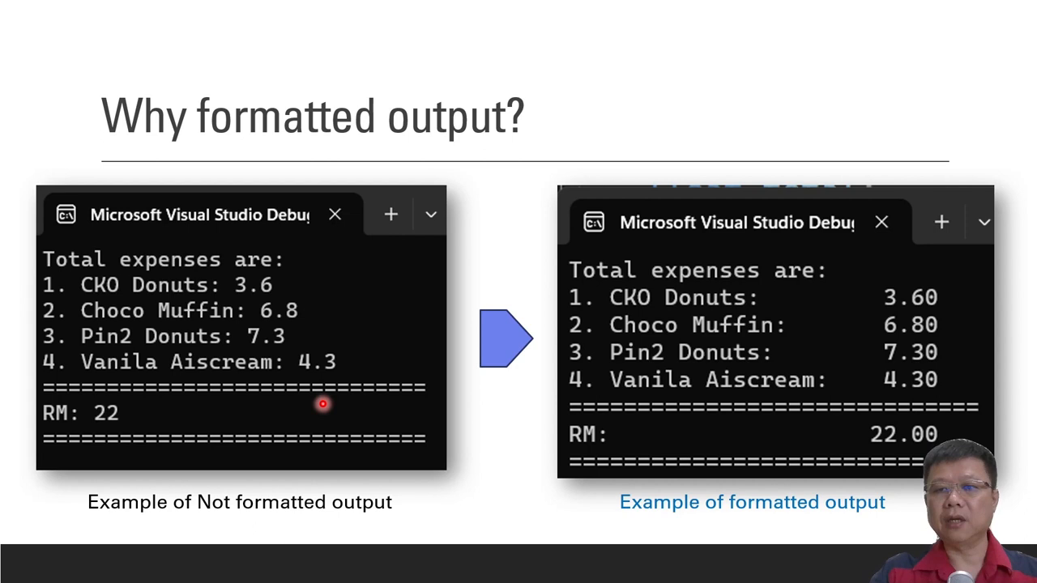
mouse_move(850, 318)
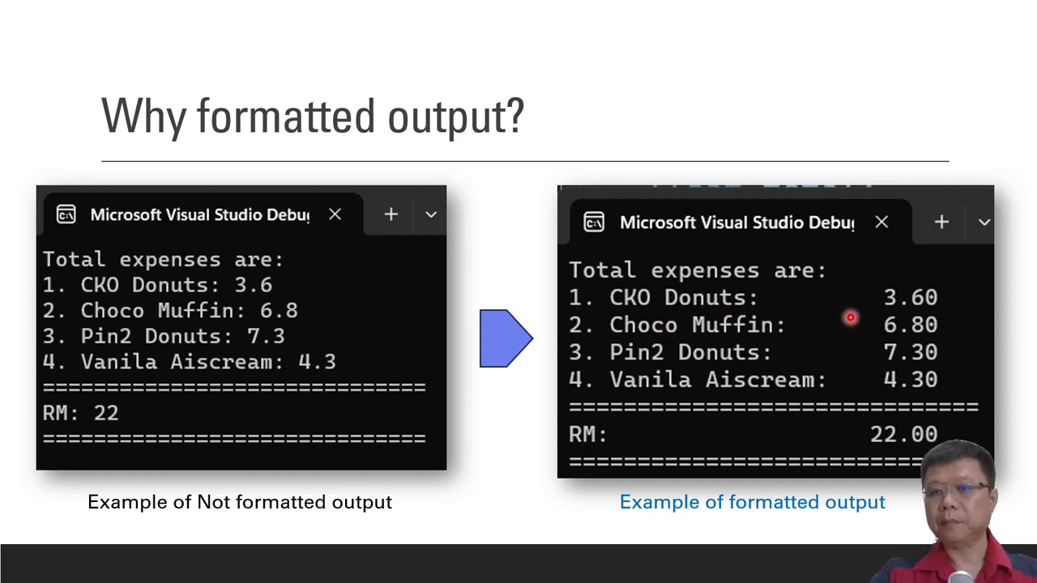
mouse_move(917, 316)
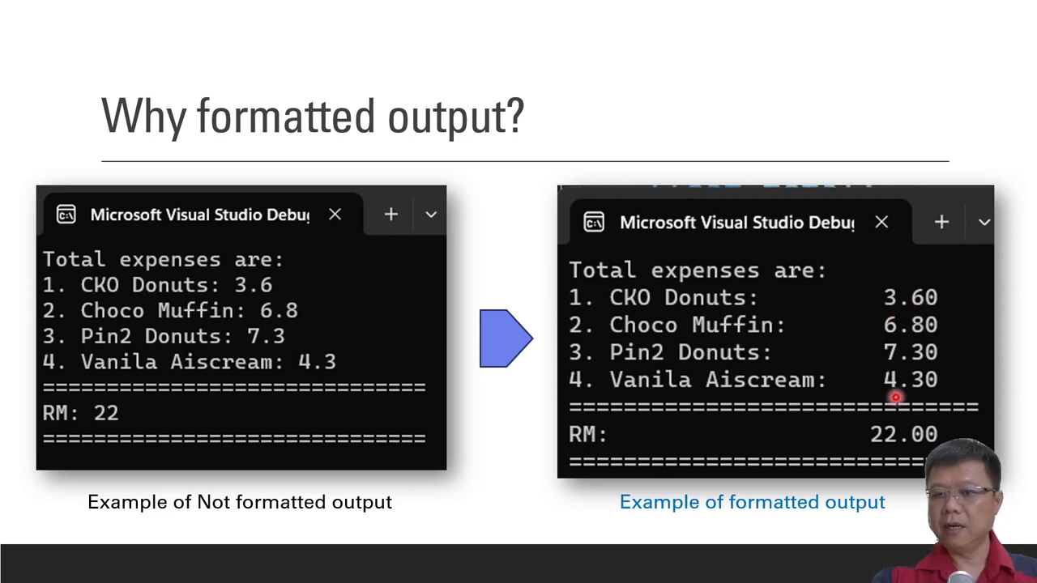
mouse_move(868, 442)
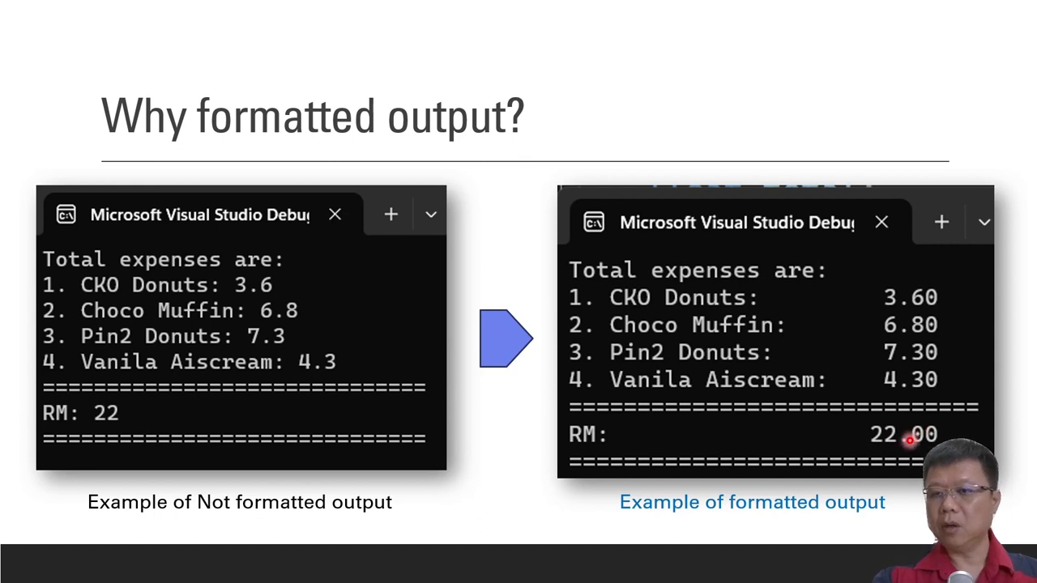
mouse_move(908, 447)
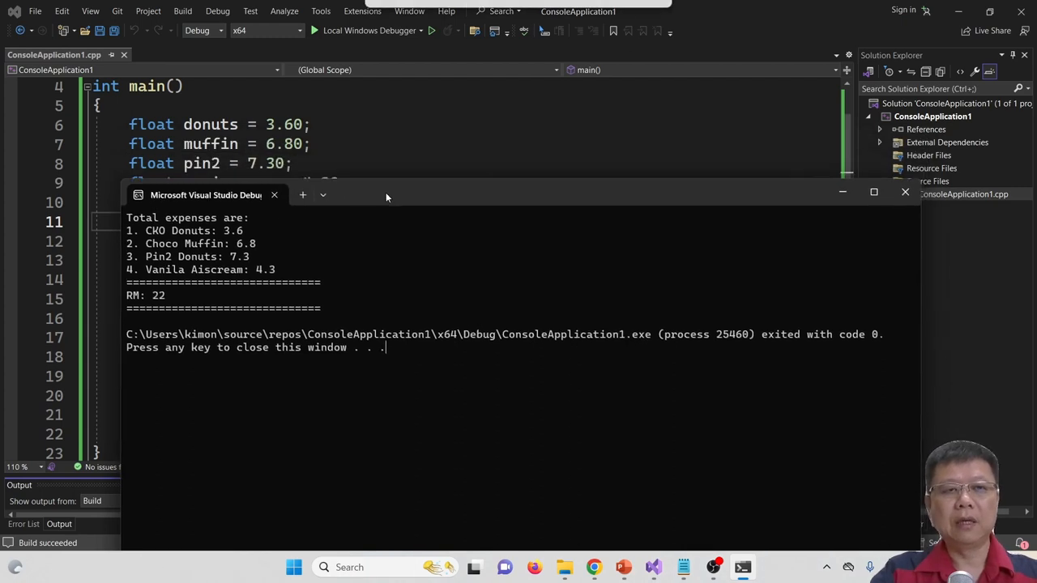
Step: Move the console window lower to view the unformatted price output
drag(385, 194, 381, 214)
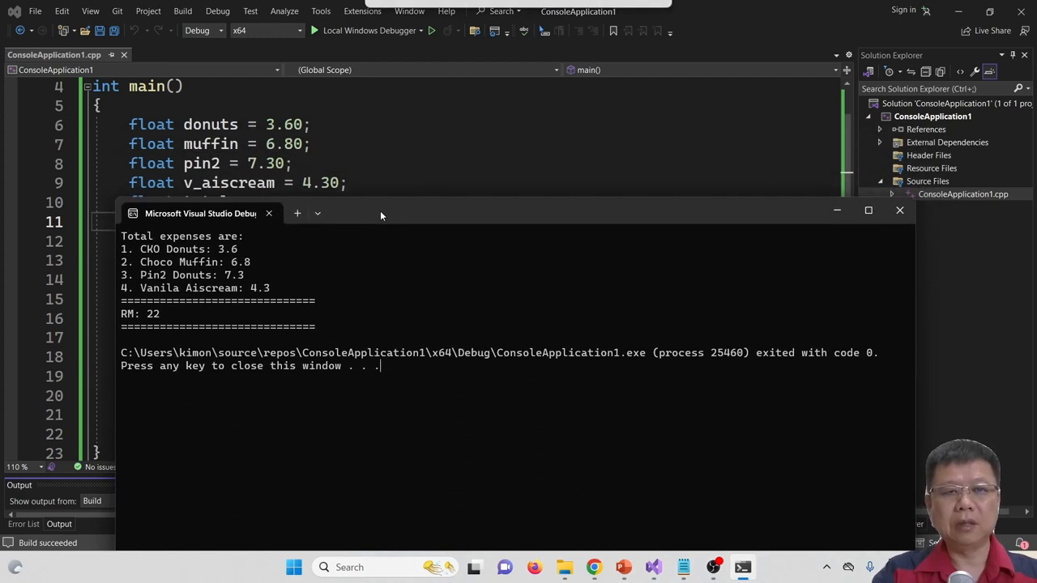
mouse_move(261, 270)
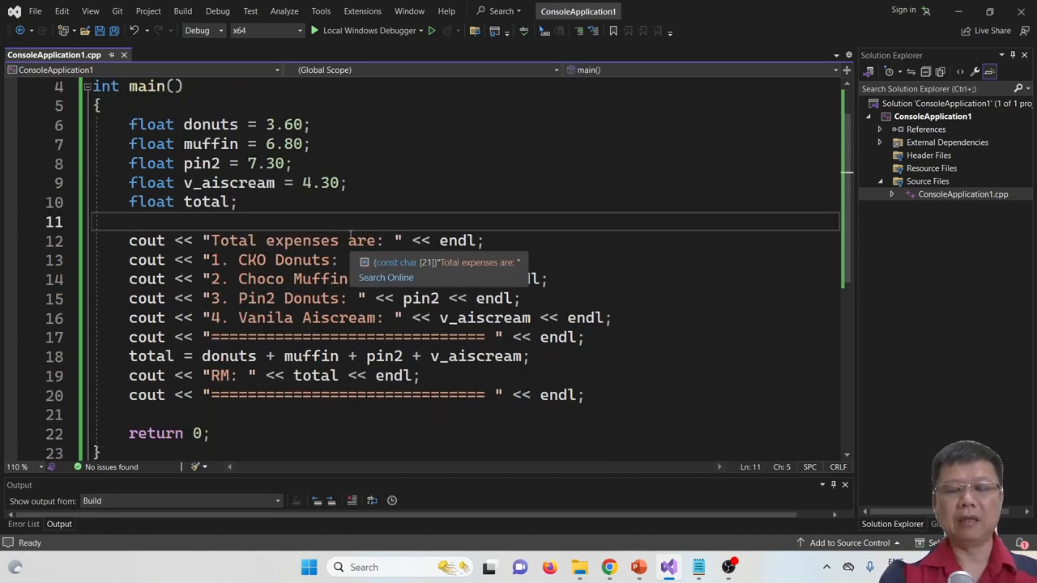
Step: Add cout << fixed << setprecision(2); on line 11 before the expense output
text(cu)
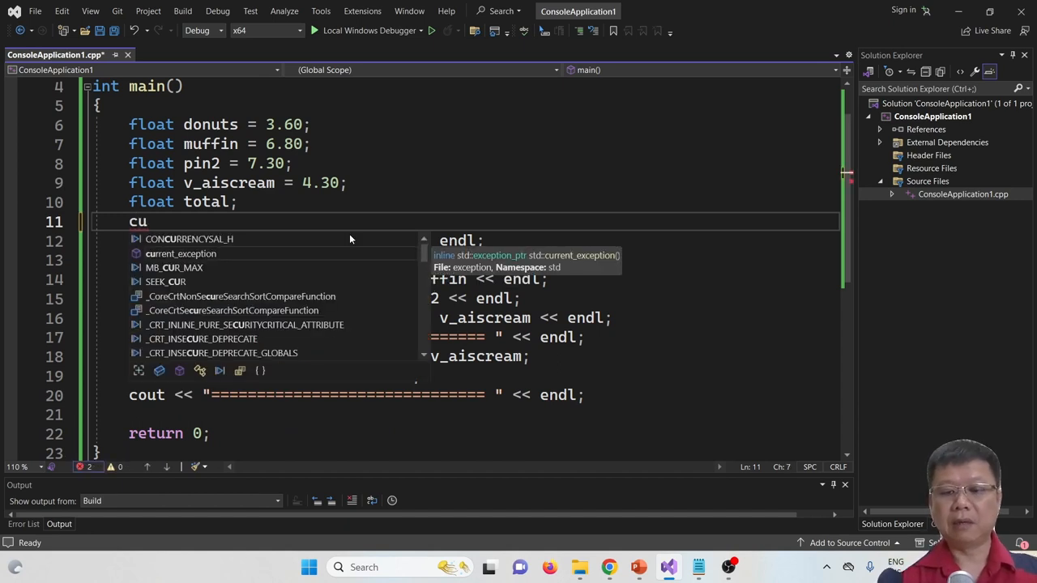
text(out << fixed << setprecision)
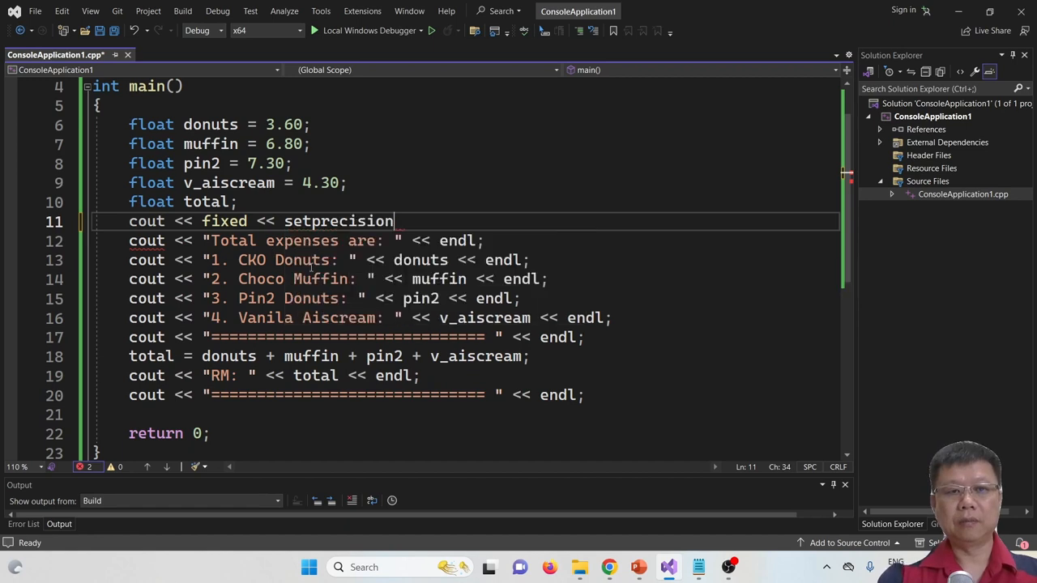
text(();)
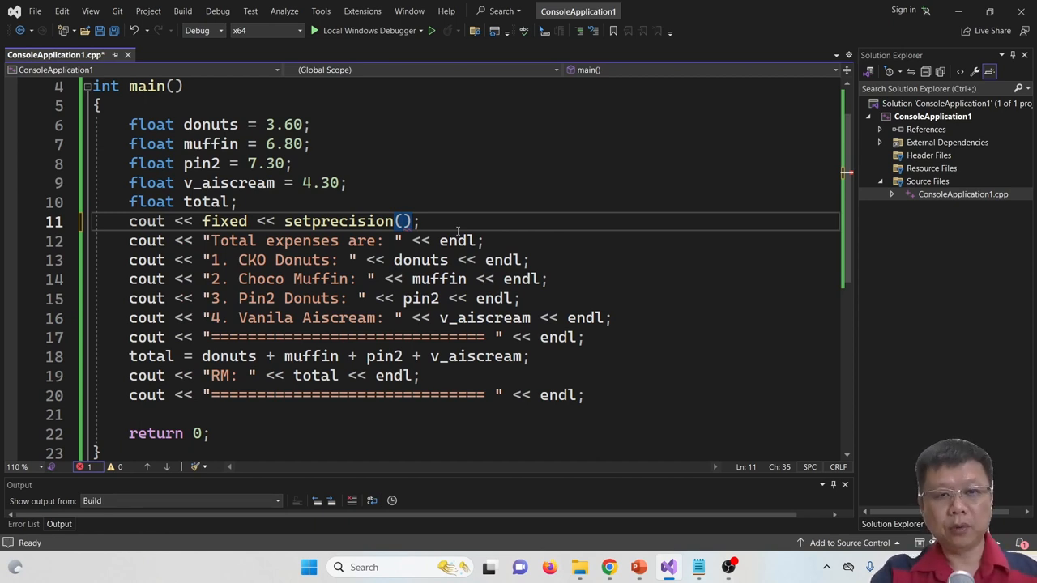
text(2)
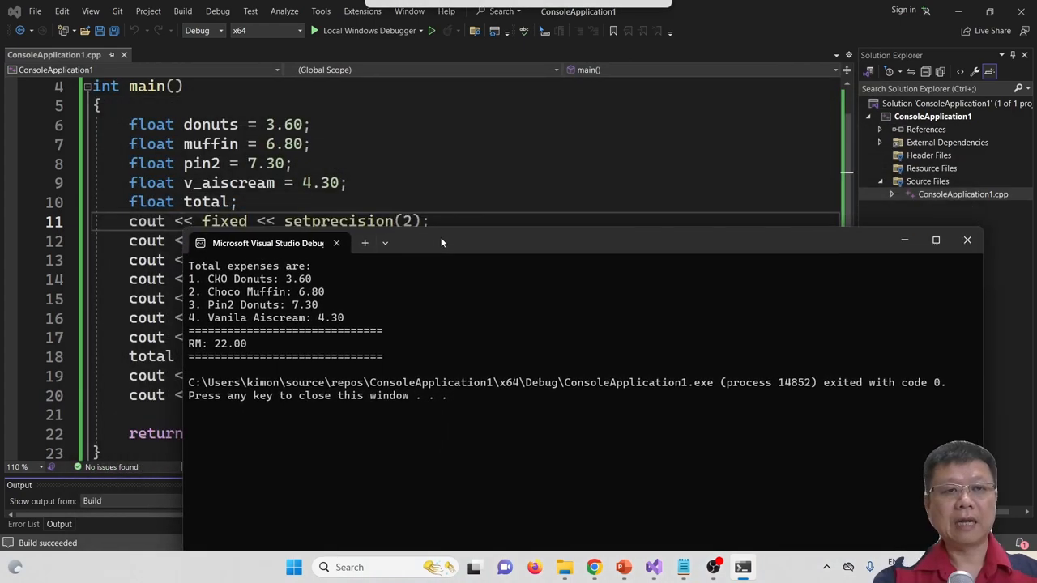
mouse_move(292, 289)
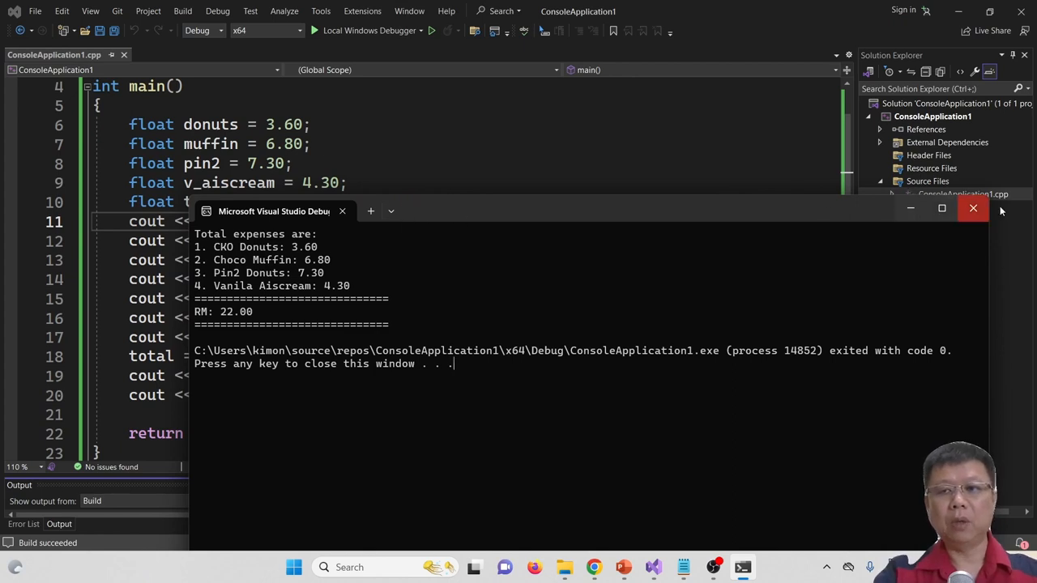
Step: Close the two-decimal console run and change setprecision(2) to setprecision(3)
click(973, 207)
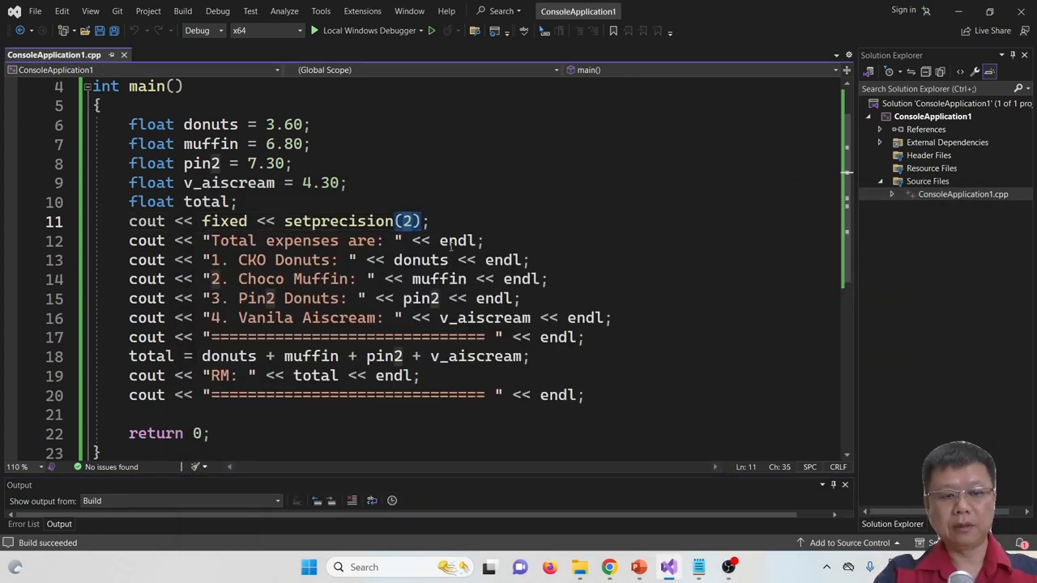
text(3)
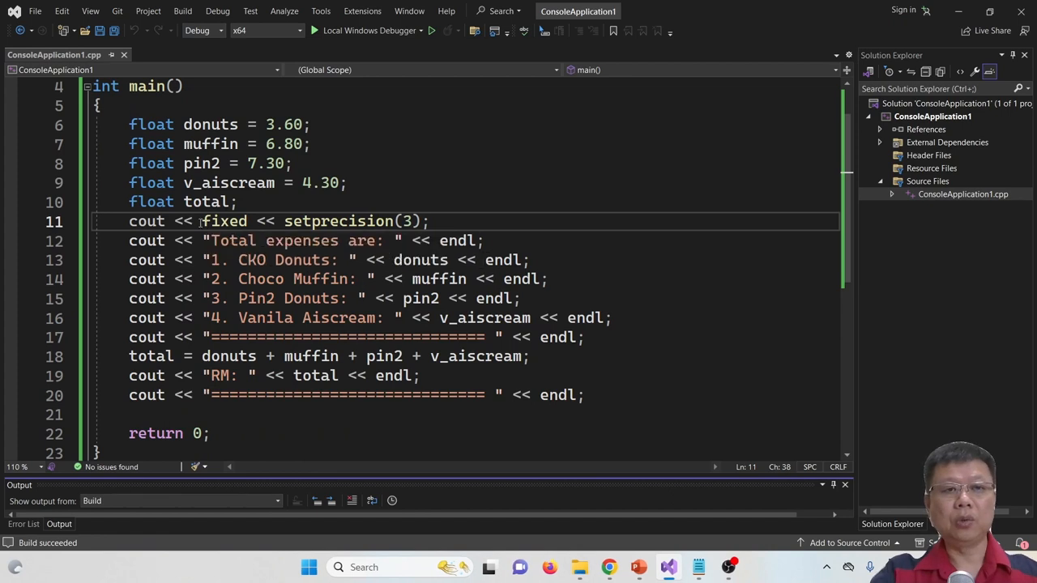
Step: Insert cout << fixed << setprecision(3); above the Vanila Aiscream output line
drag(286, 221, 429, 220)
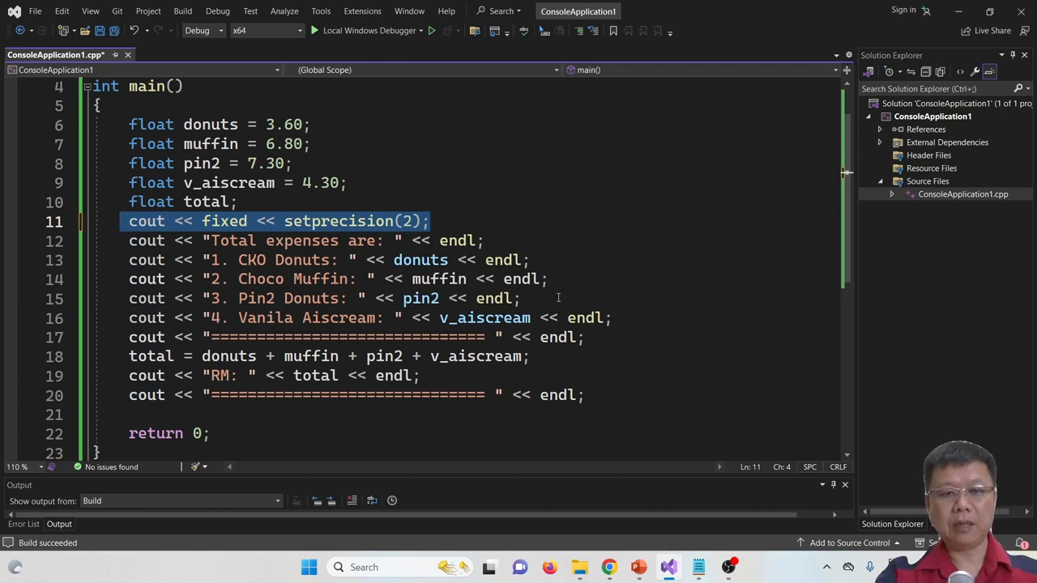
key(Enter)
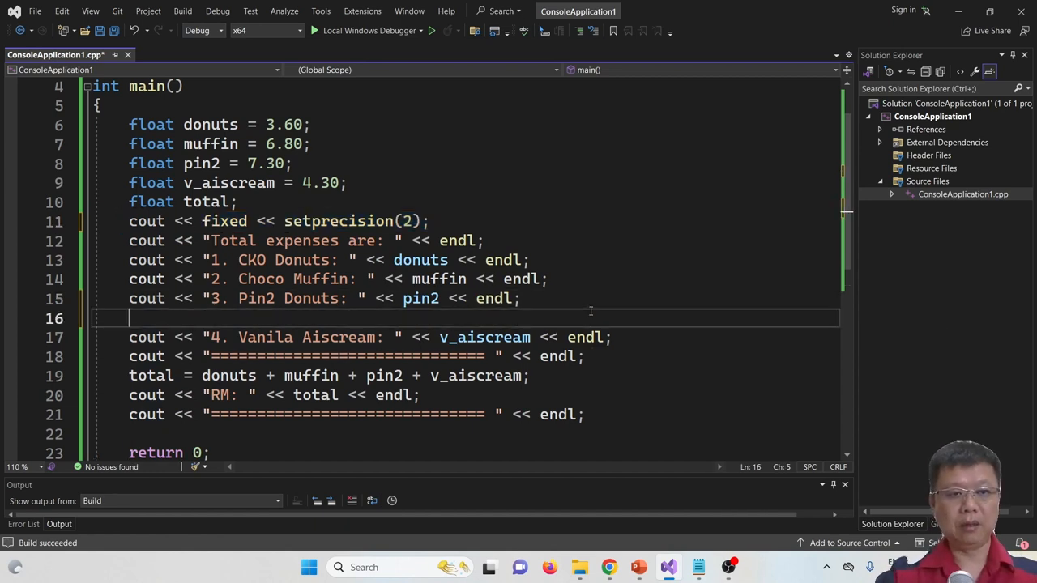
text(cout << fixed << setprecision(3);)
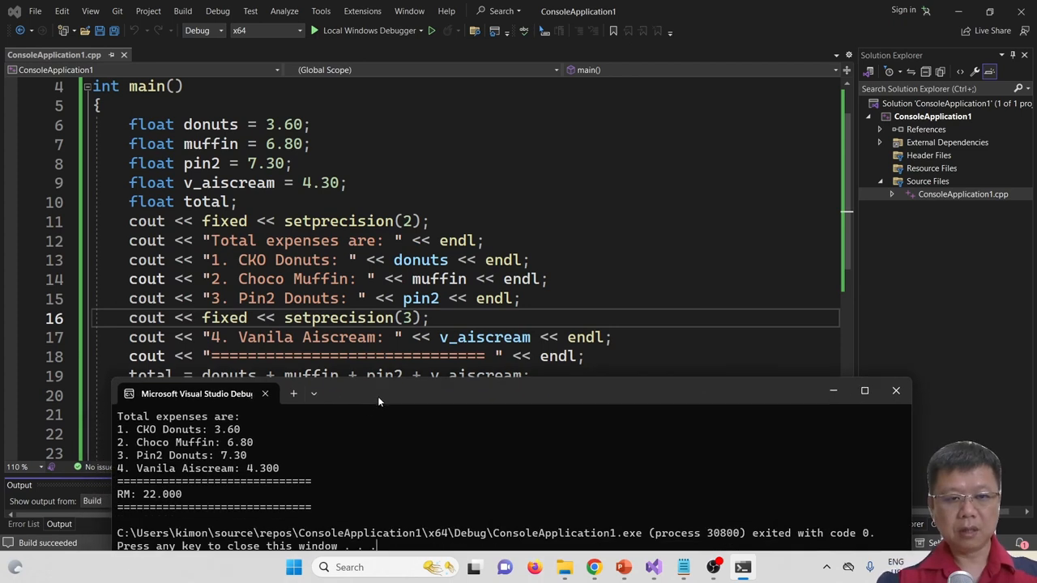
mouse_move(259, 502)
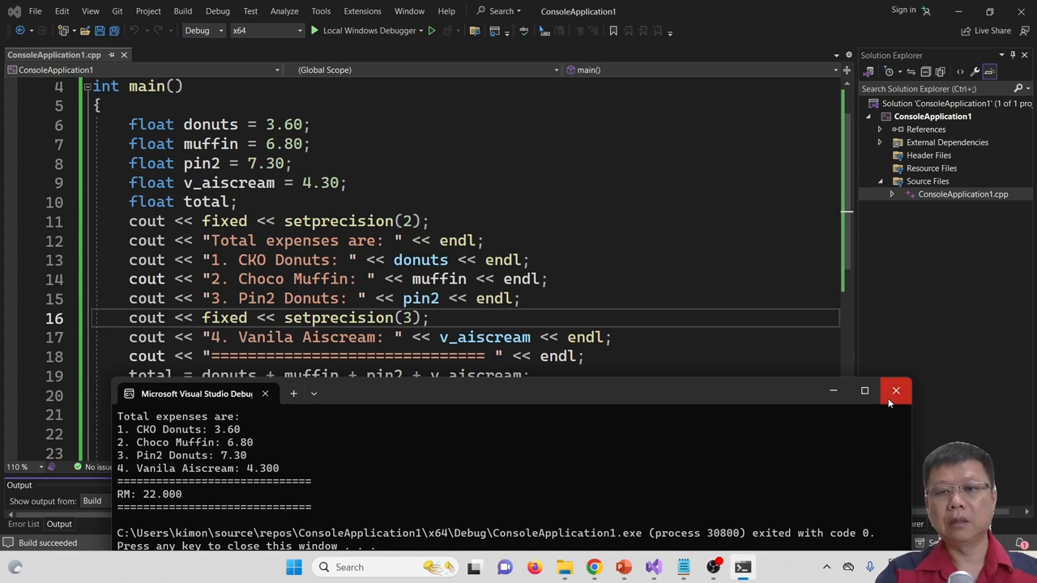
Step: Close the console showing 4.300 and delete the three-decimal precision line
click(896, 391)
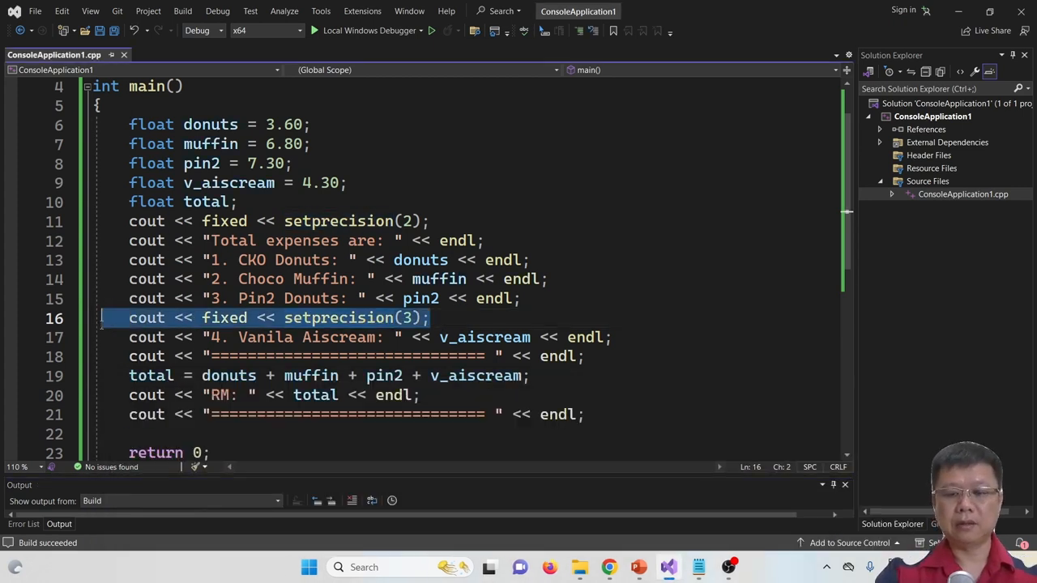
key(Delete)
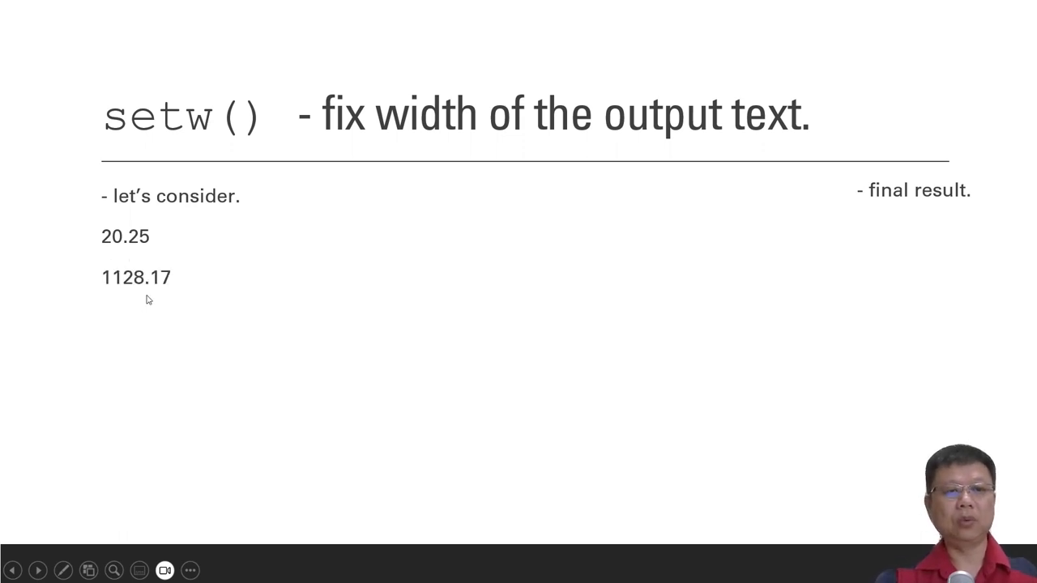
Step: Enter 123.5 while presenting the setw() slide on fixed output width
text(123.5)
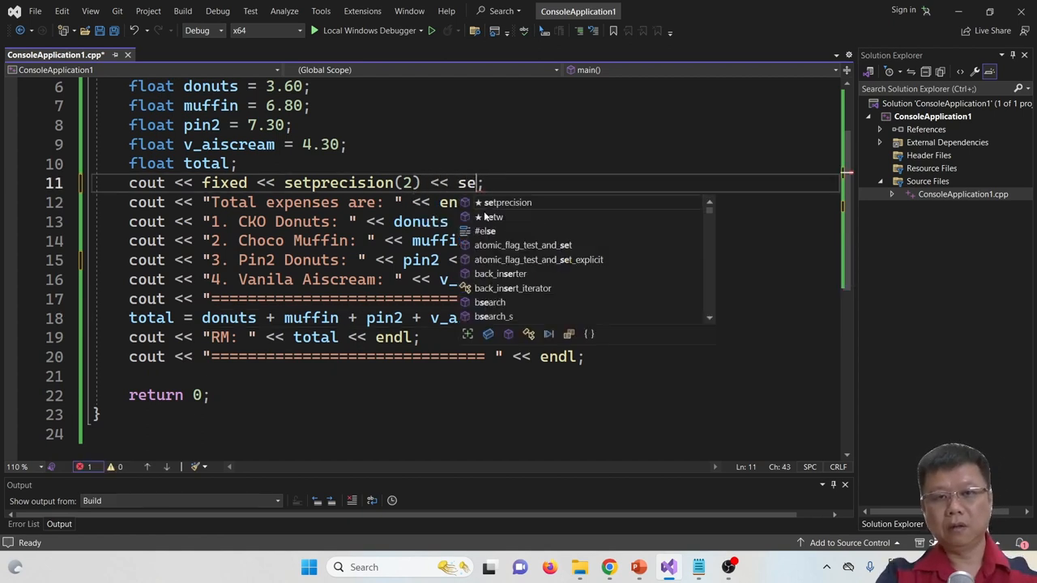
Step: Insert setw(8) << before each price and the total in the cout statements
text(tw())
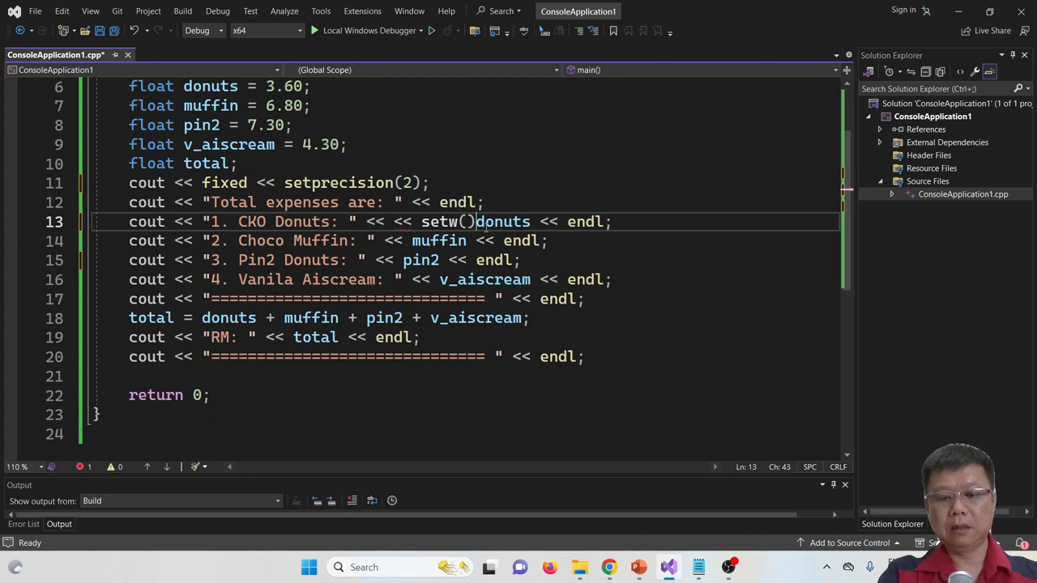
text(<<)
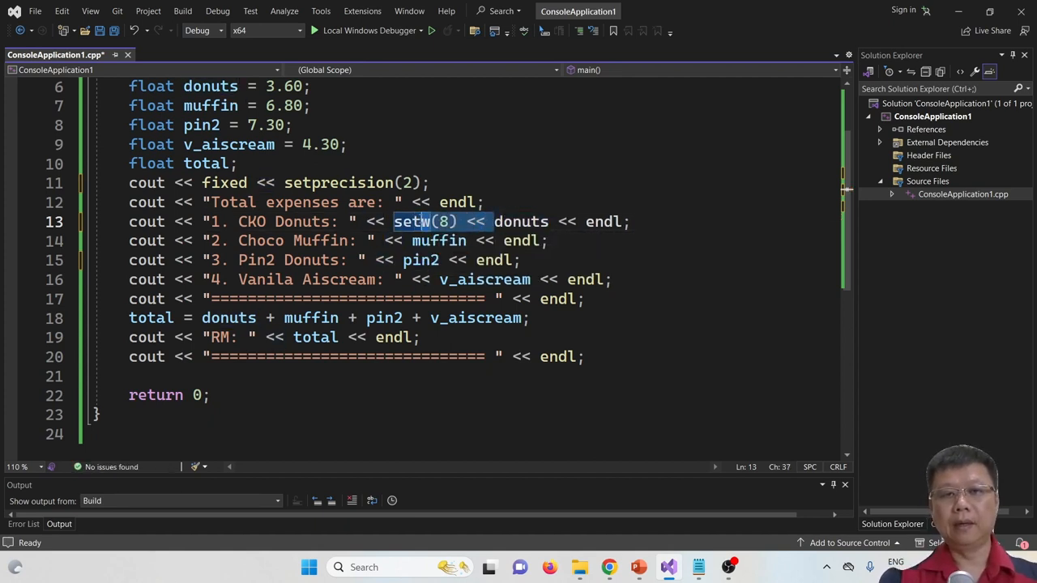
text(setw(8) <<)
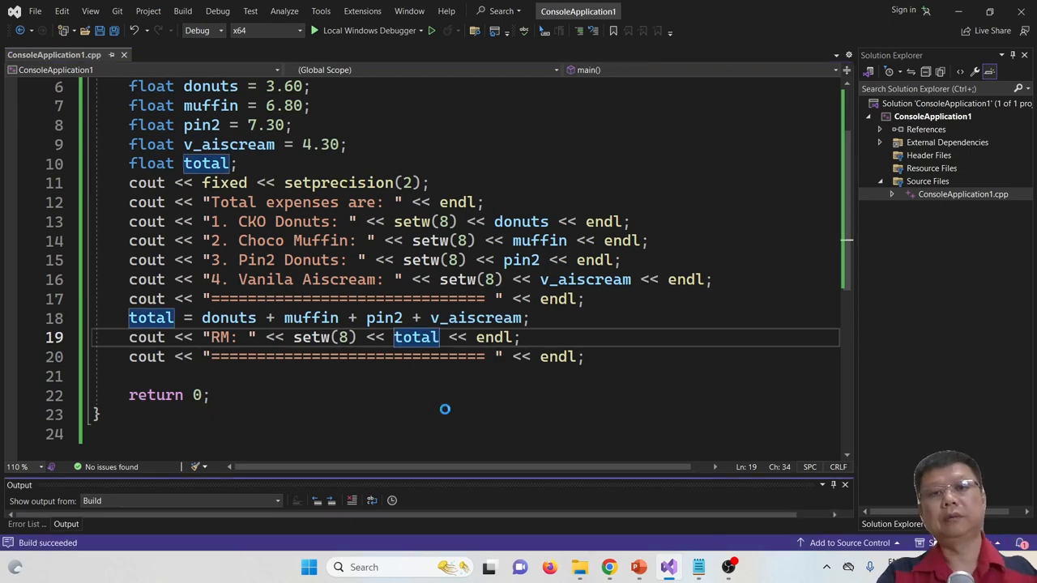
click(431, 31)
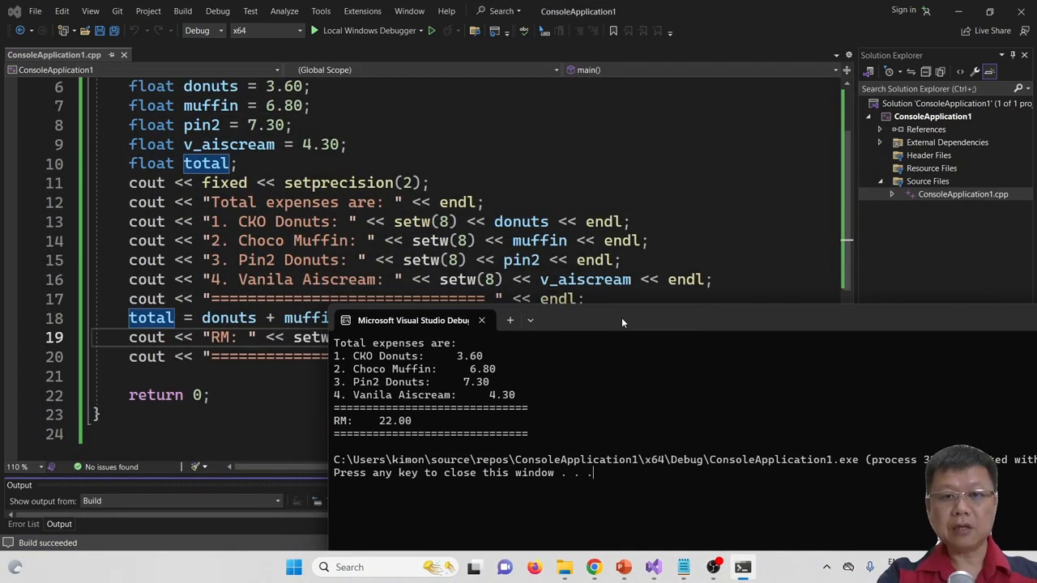
mouse_move(414, 221)
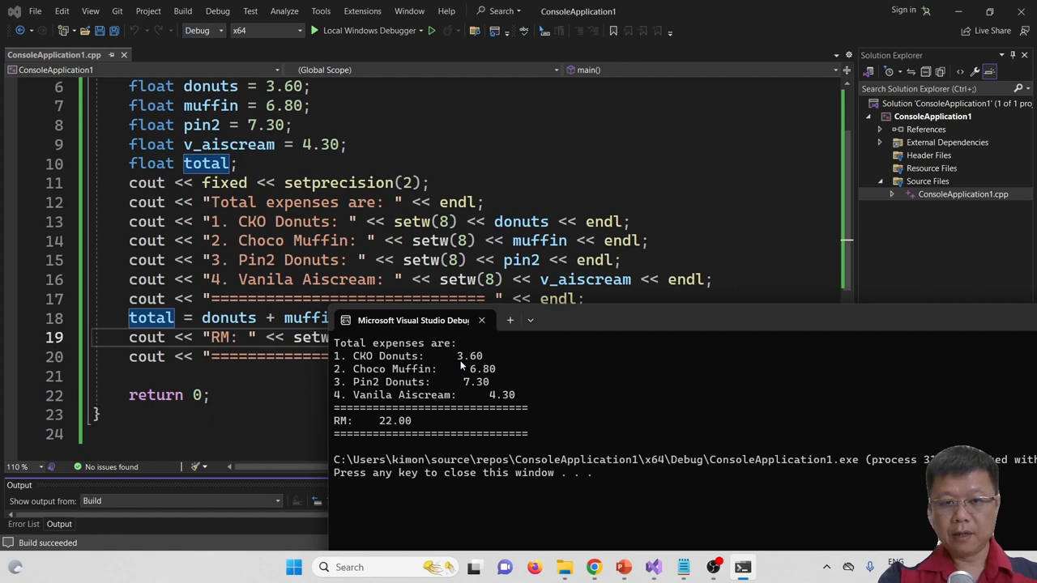
mouse_move(460, 382)
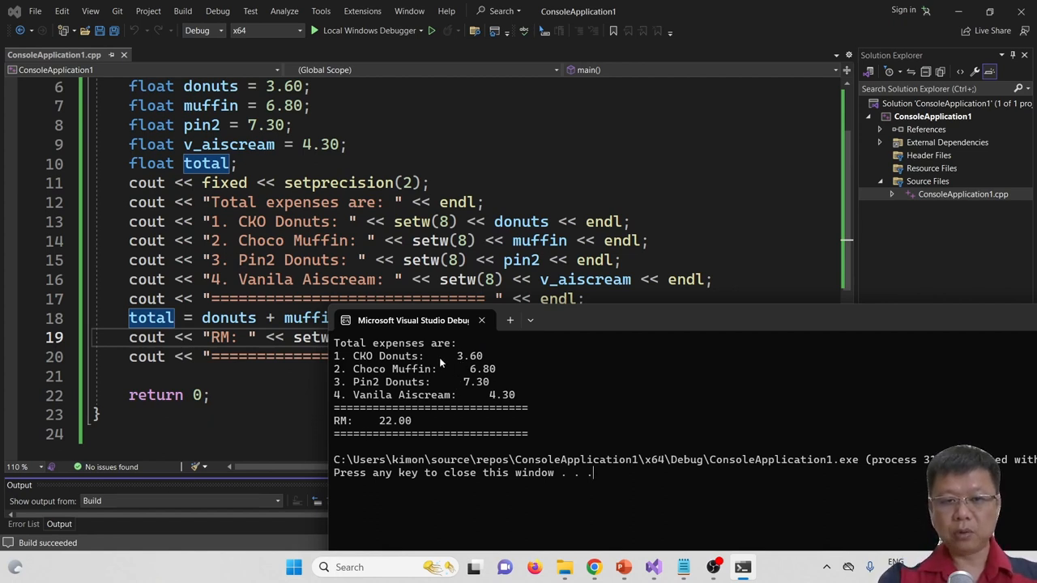
mouse_move(480, 402)
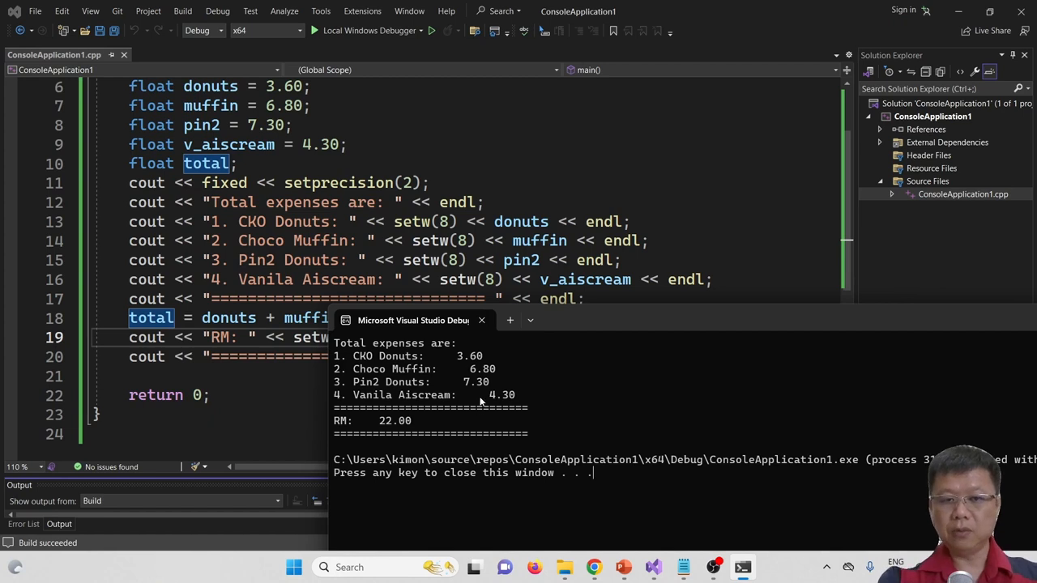
mouse_move(489, 361)
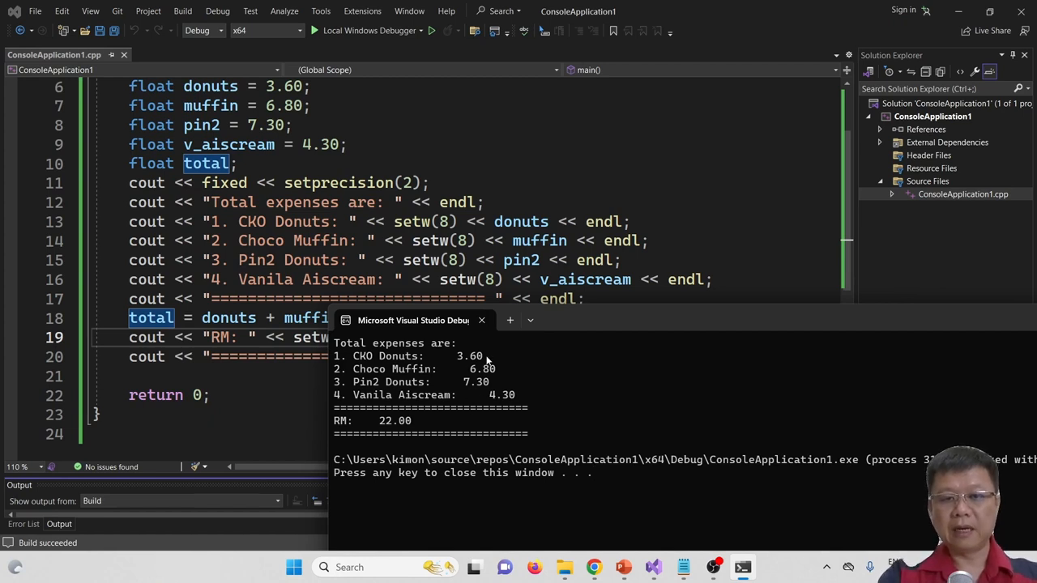
mouse_move(497, 434)
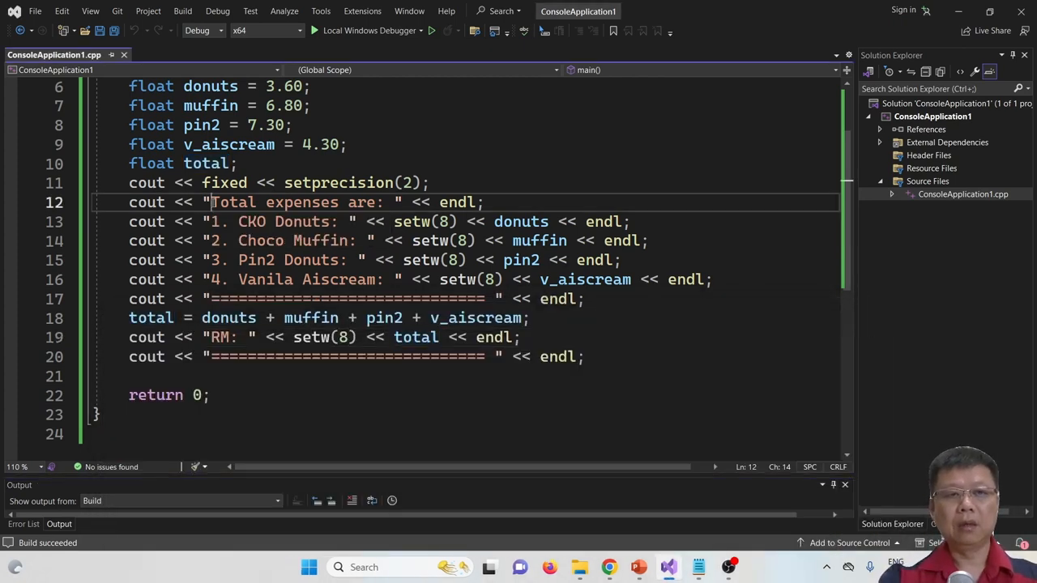
Step: Pad the item and RM label strings with trailing spaces to equal length
drag(212, 201, 389, 201)
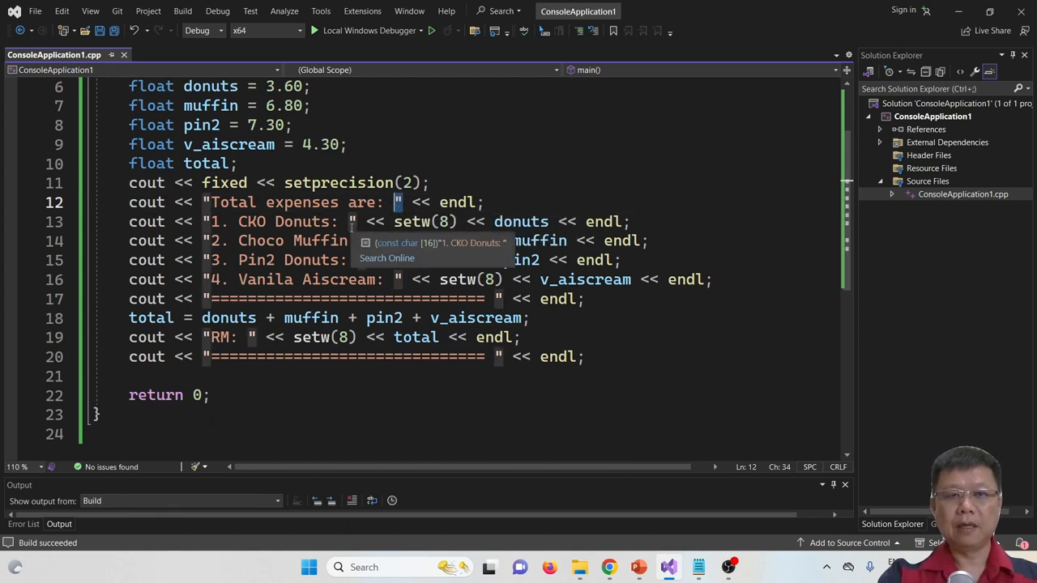
click(363, 259)
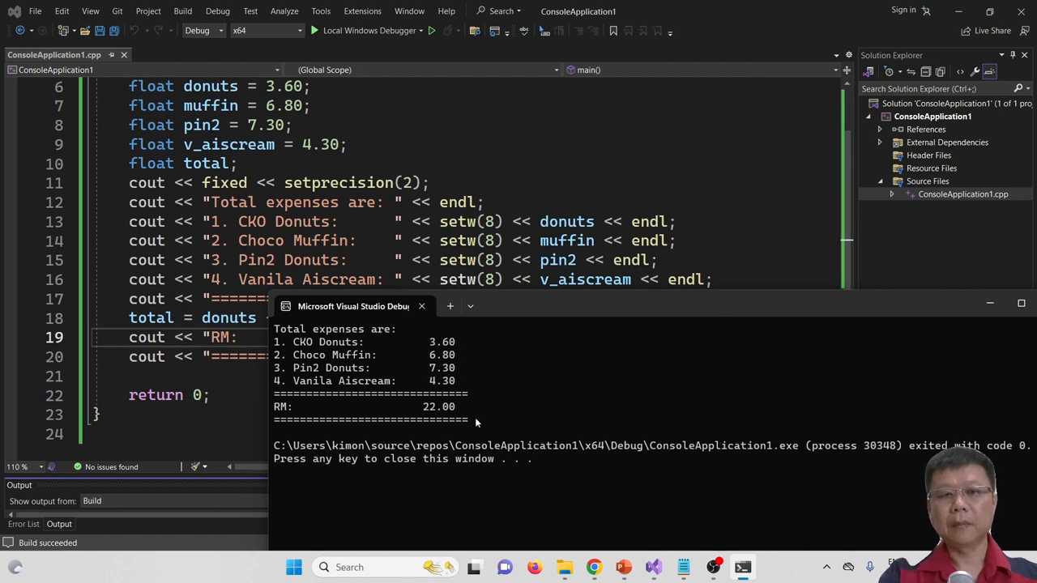
mouse_move(483, 430)
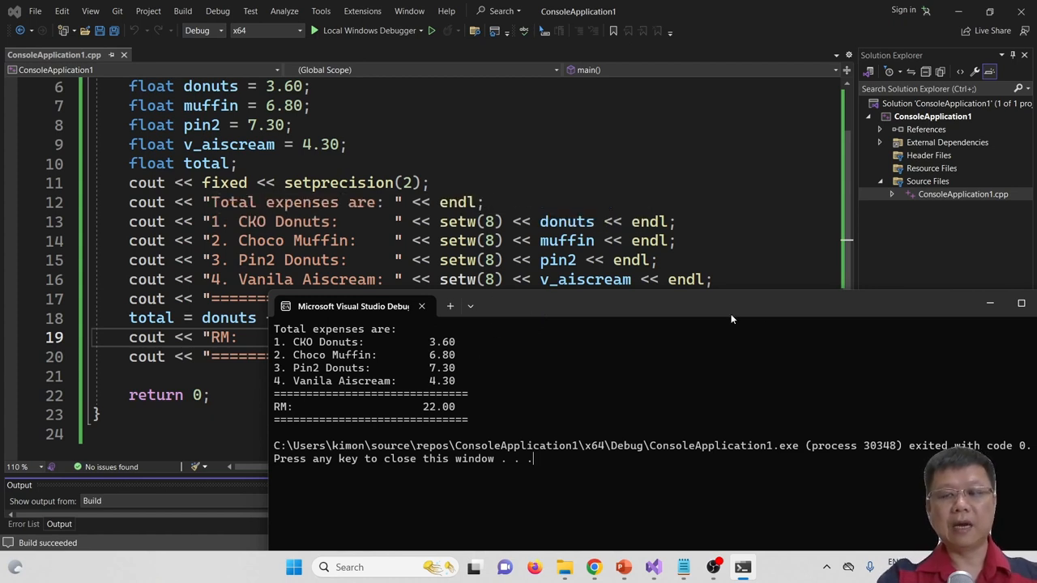
Step: Reposition the console to view the right-aligned two-decimal column ending RM 22.00
drag(353, 304, 203, 269)
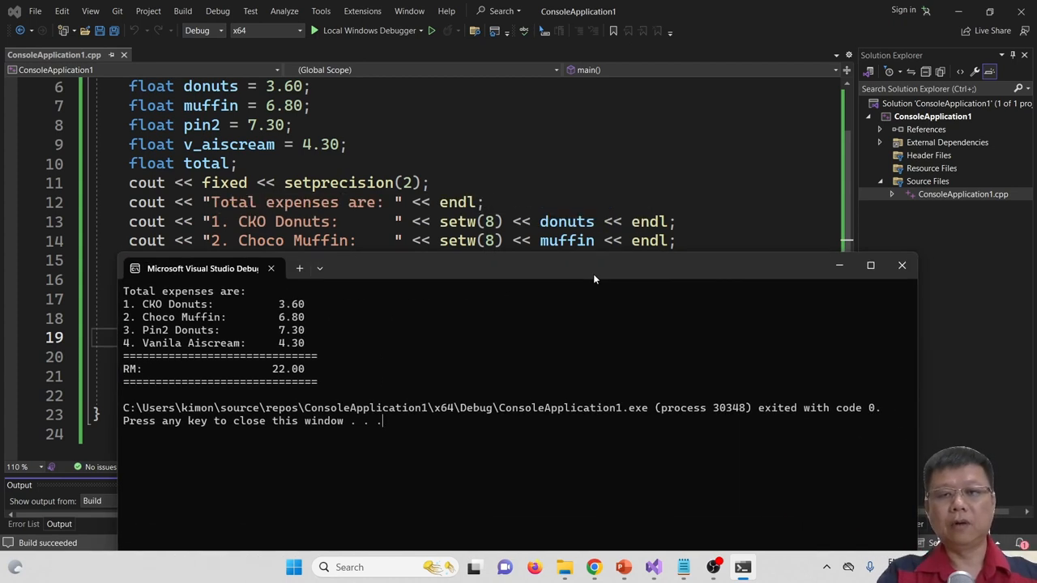